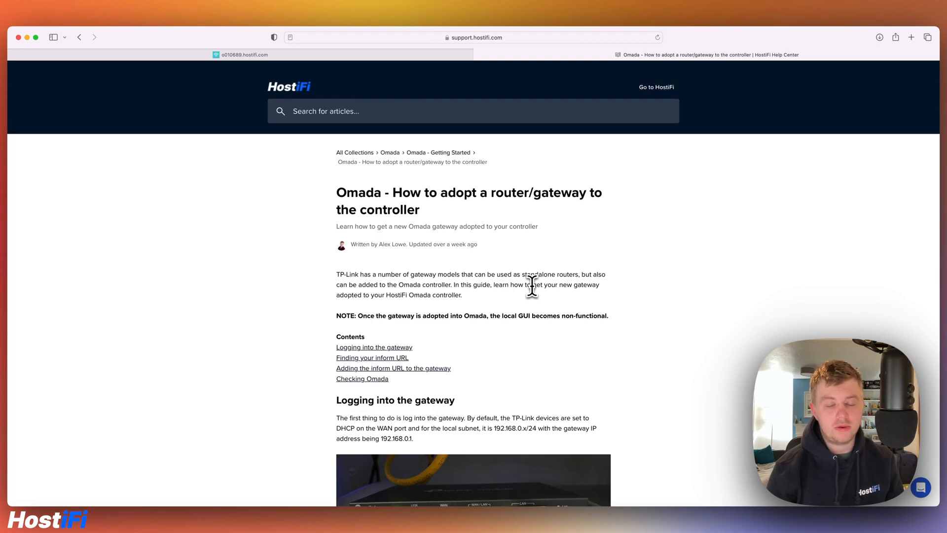
pyautogui.moveTo(549, 323)
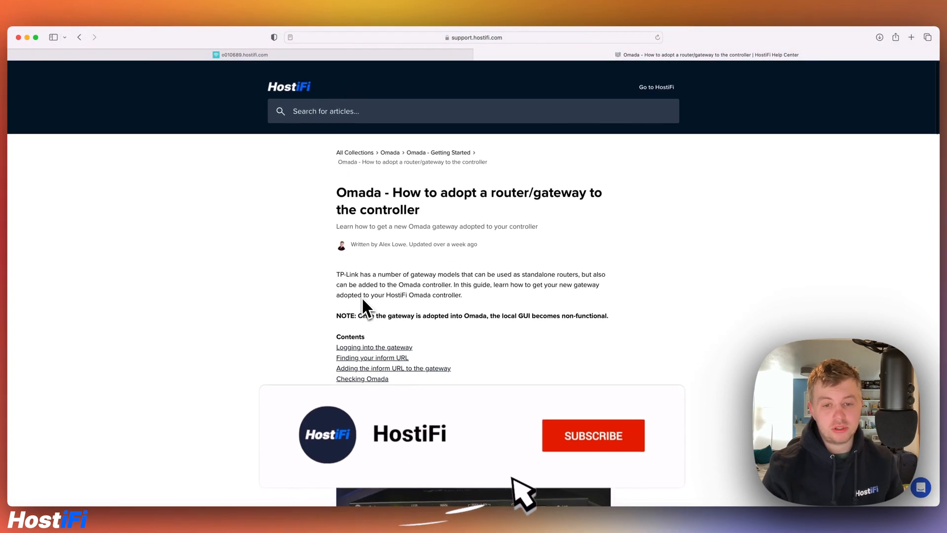
# Review the HostiFi gateway adoption guide, then switch to the ER605's local setup page
pyautogui.scroll(-3)
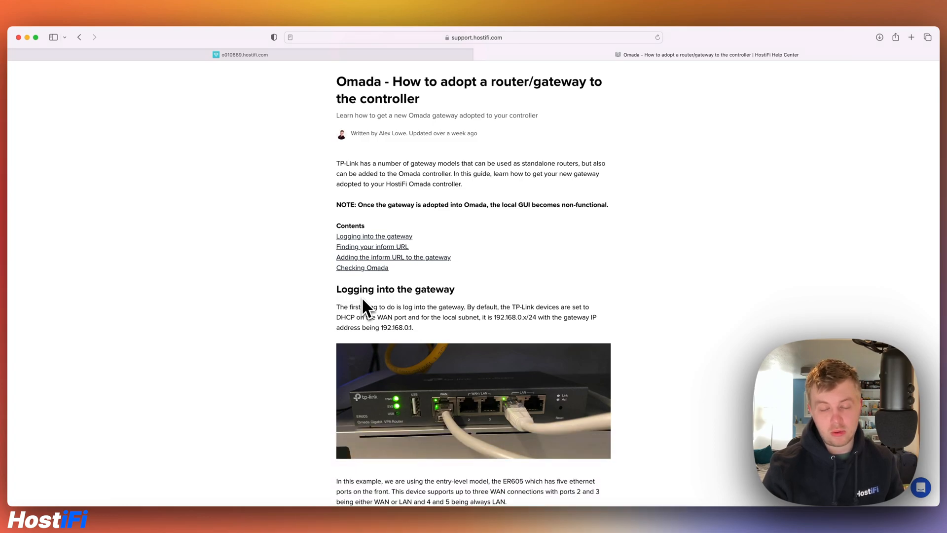
pyautogui.scroll(-3)
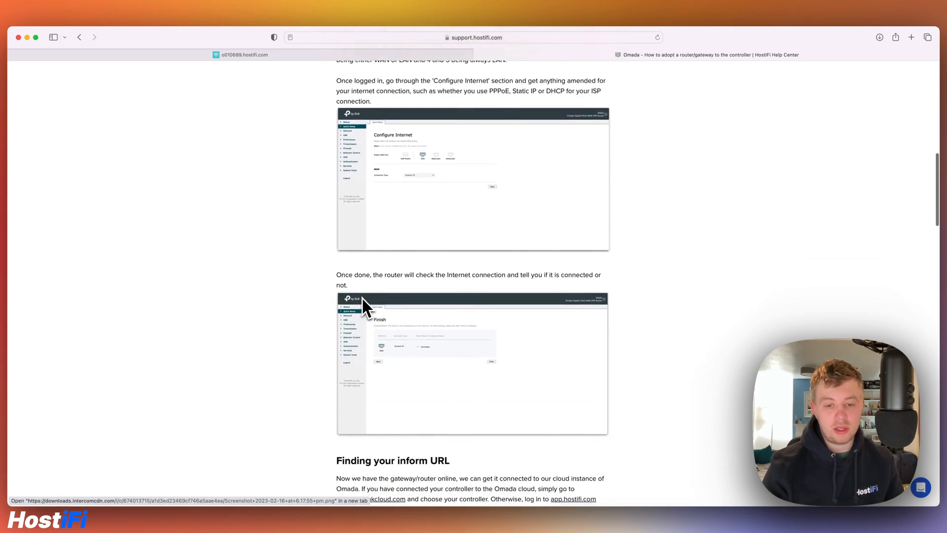
pyautogui.scroll(-3)
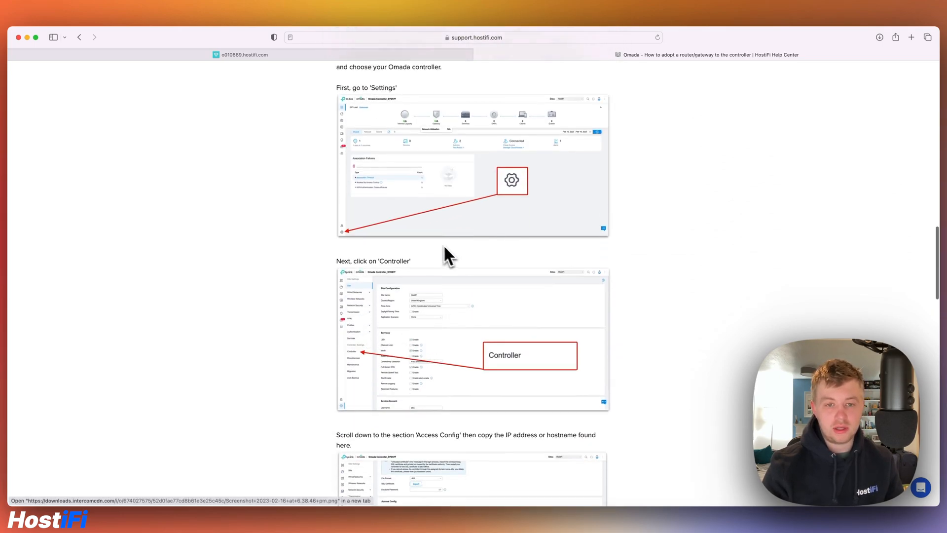
pyautogui.scroll(3)
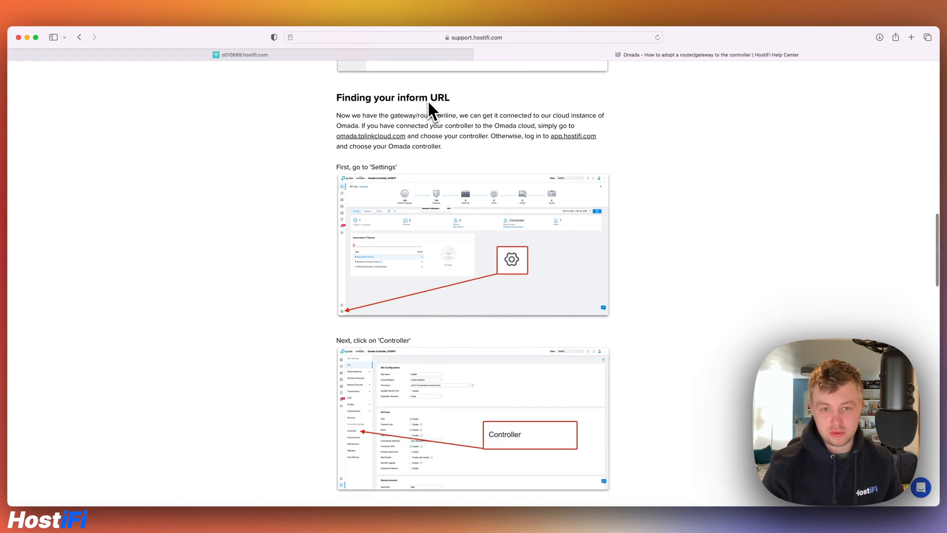
pyautogui.scroll(3)
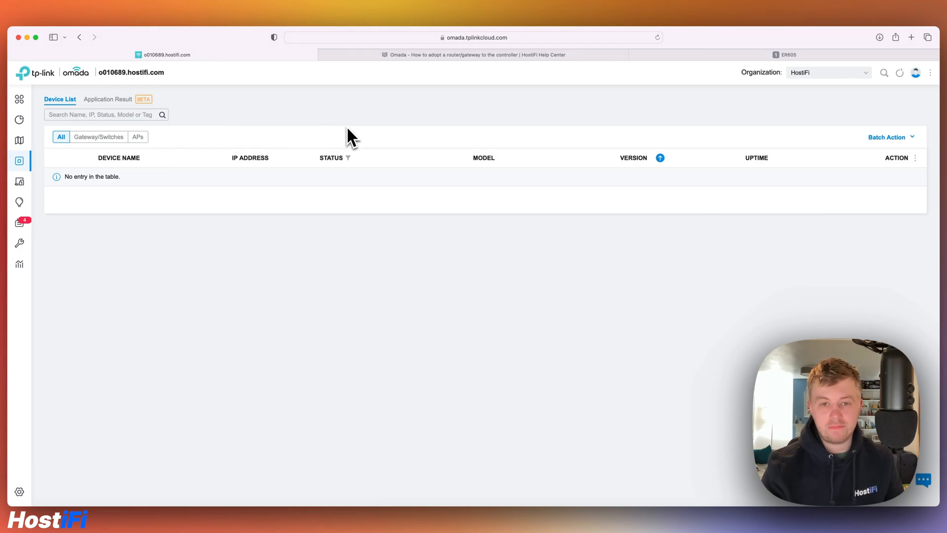
pyautogui.click(475, 54)
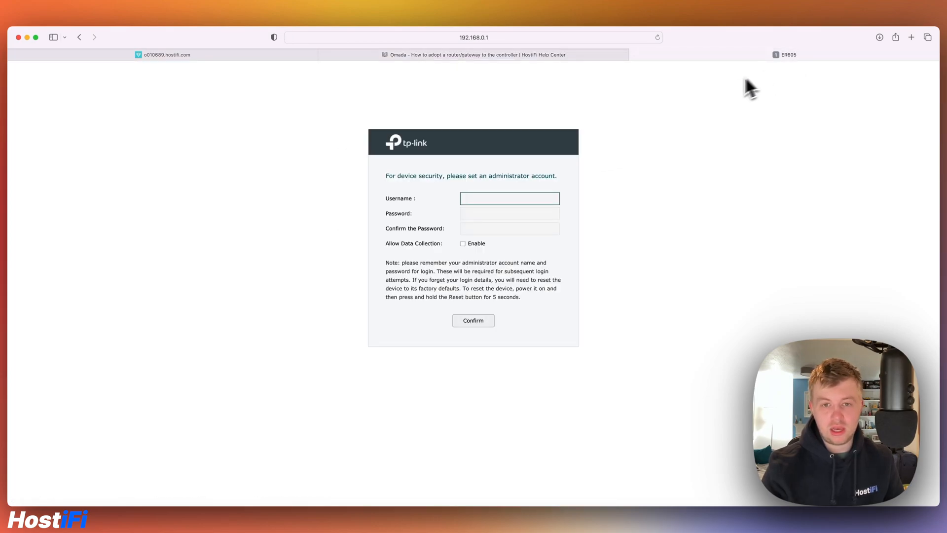
pyautogui.moveTo(730, 95)
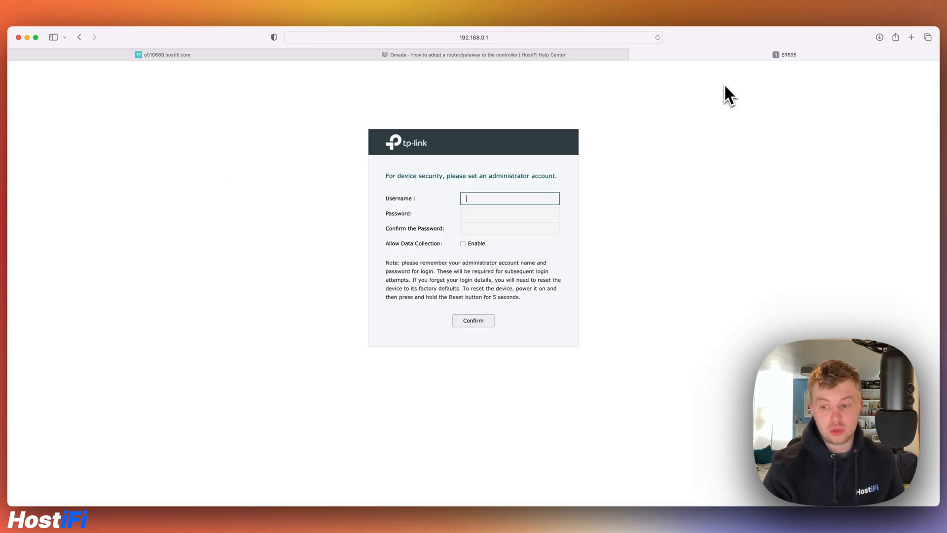
pyautogui.moveTo(583, 196)
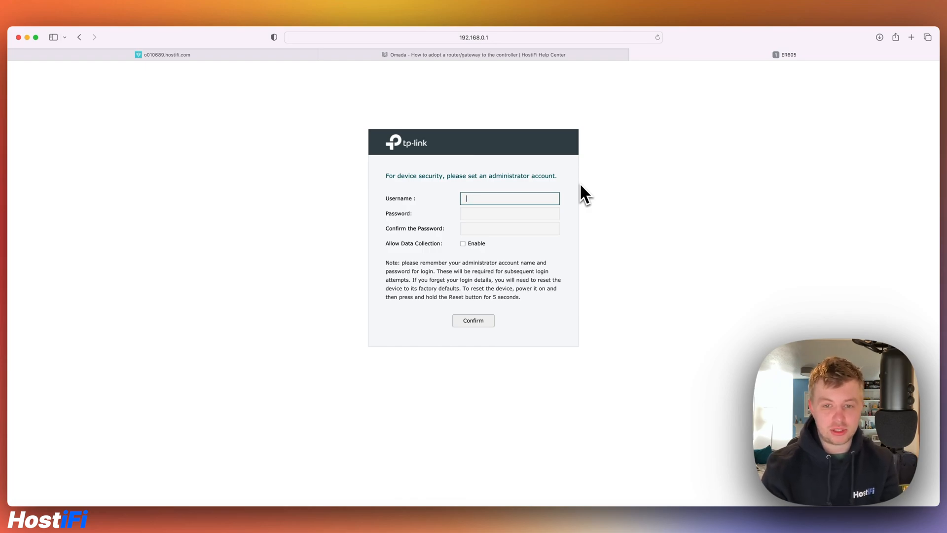
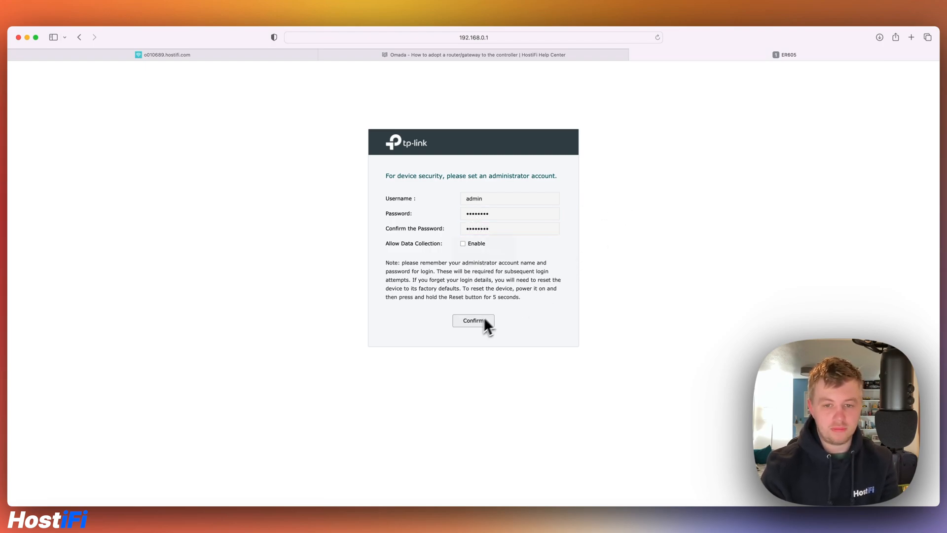
# Create the ER605 administrator account with username admin and a matching password
pyautogui.click(473, 321)
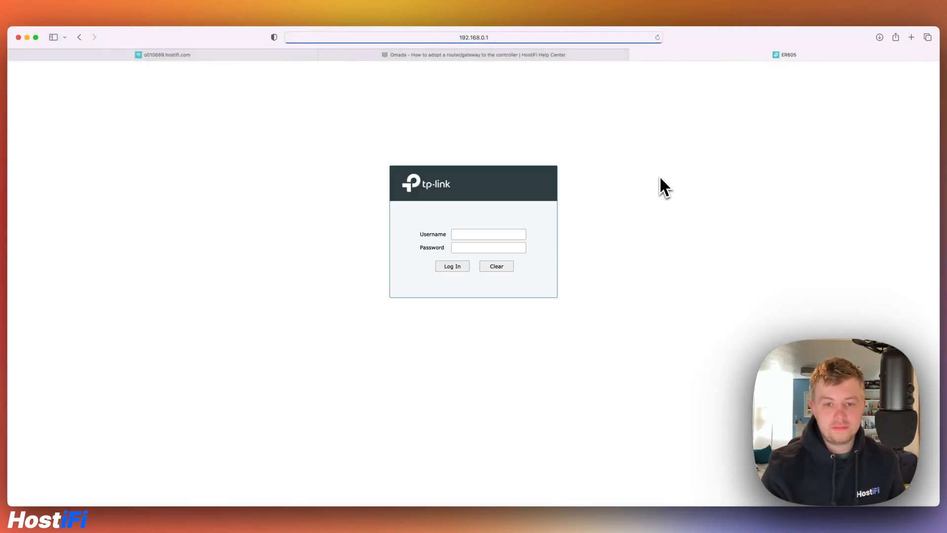
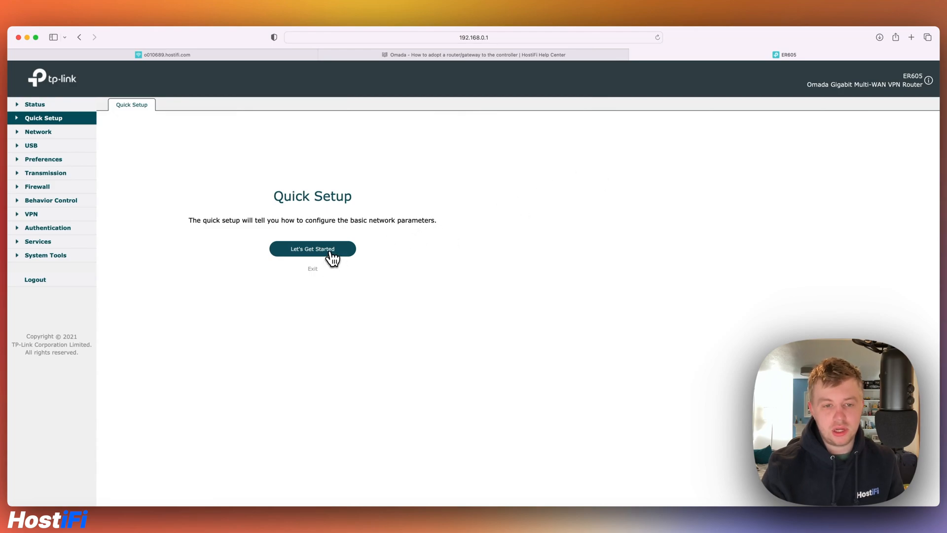
# Log in to the ER605 as admin and launch the Quick Setup wizard
pyautogui.click(312, 248)
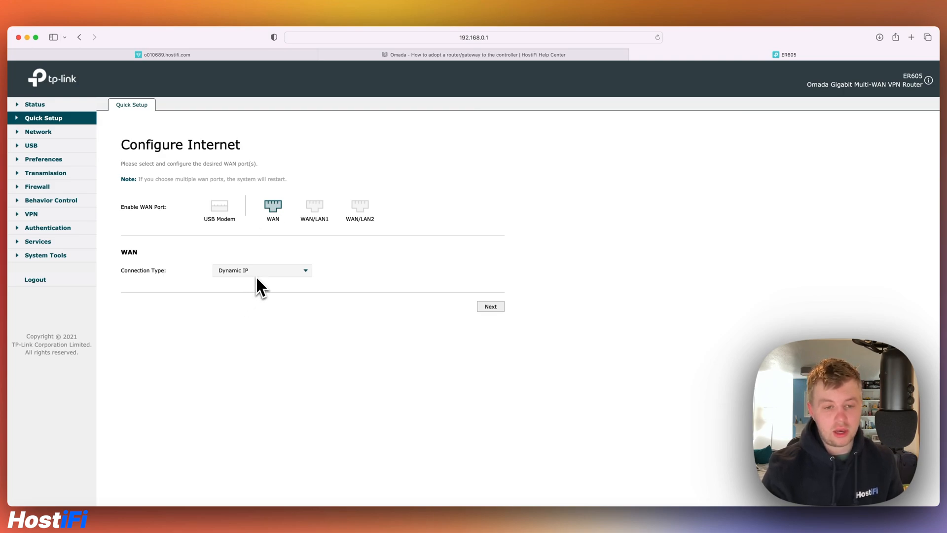
# Preview the L2TP, PPPoE and Static IP WAN fields, then choose Dynamic IP
pyautogui.click(261, 270)
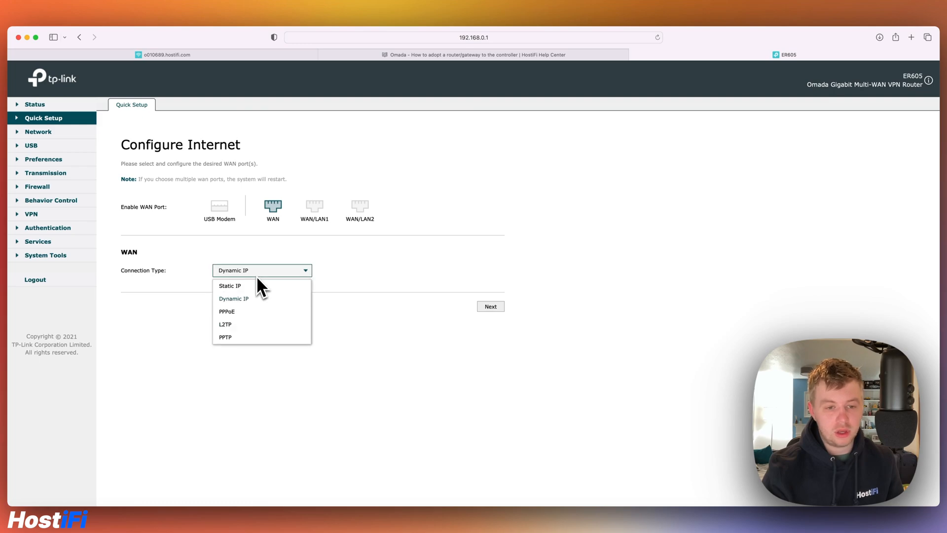
pyautogui.click(225, 324)
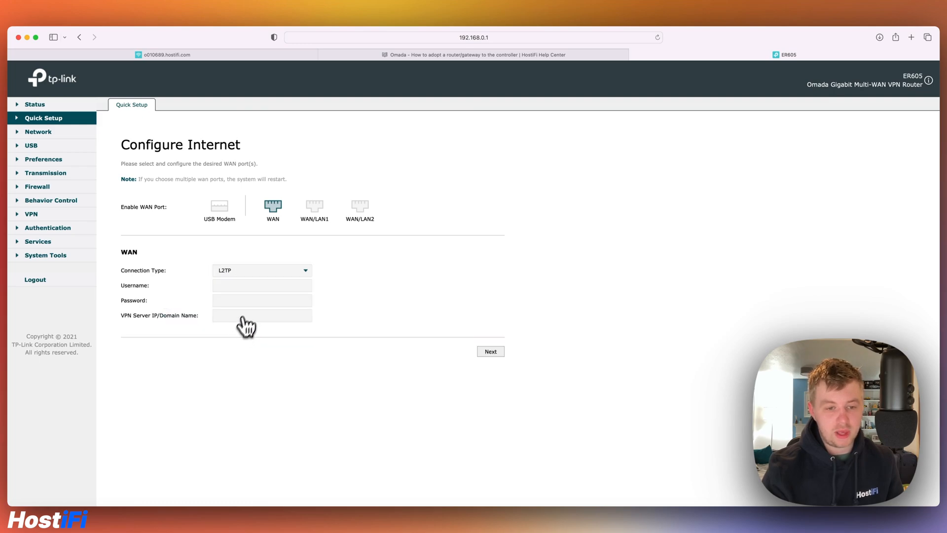
pyautogui.click(261, 270)
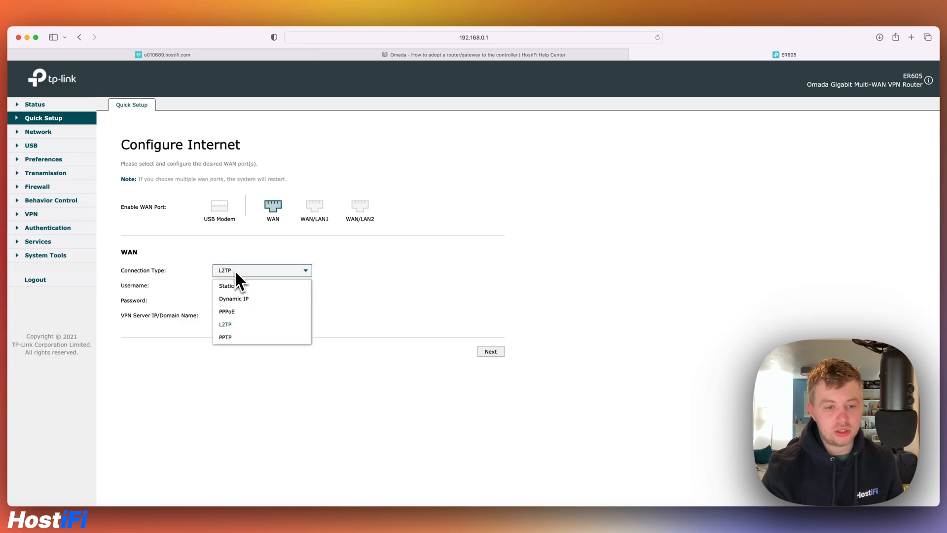
pyautogui.click(226, 312)
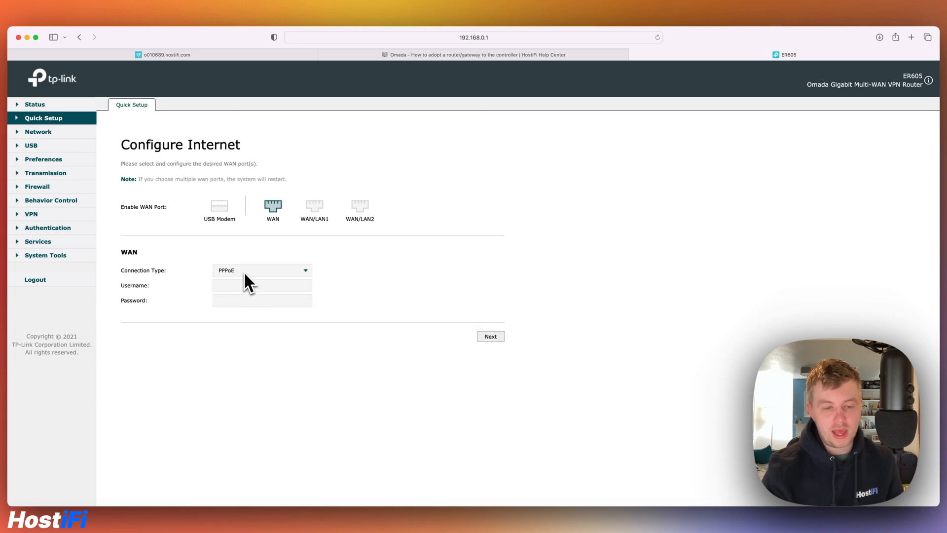
pyautogui.click(261, 270)
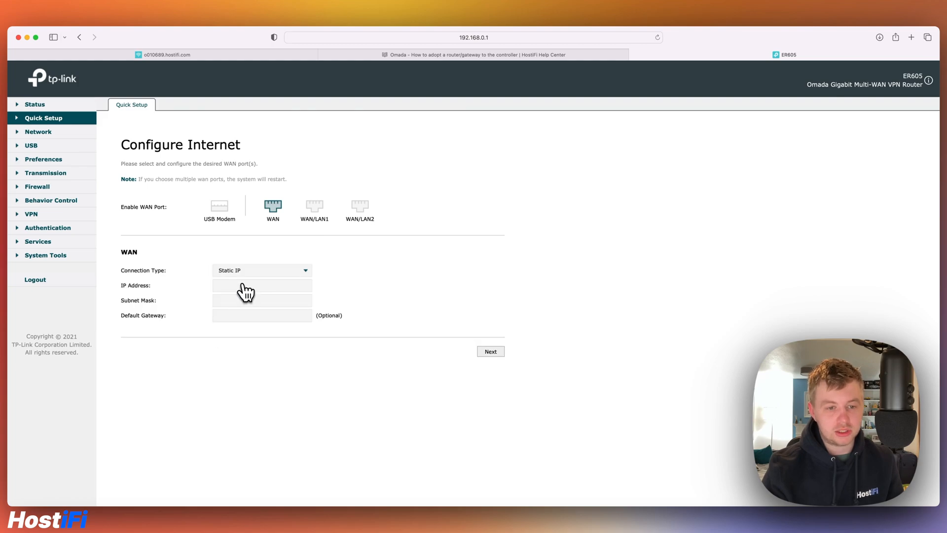
pyautogui.click(261, 270)
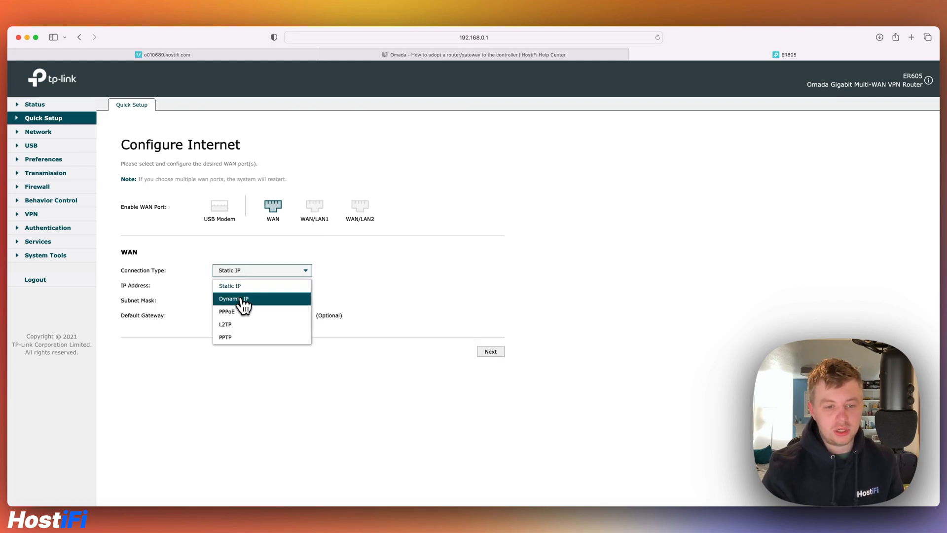
pyautogui.click(233, 299)
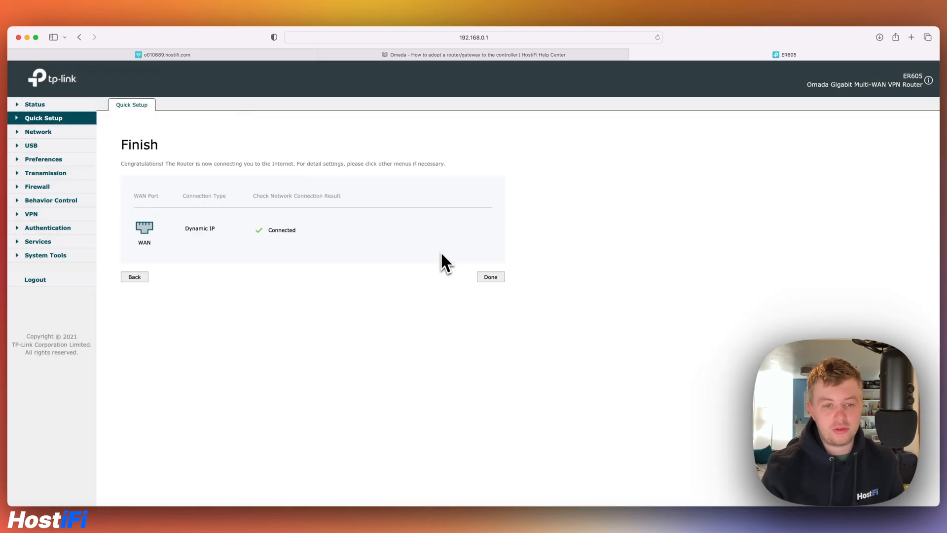
pyautogui.click(490, 277)
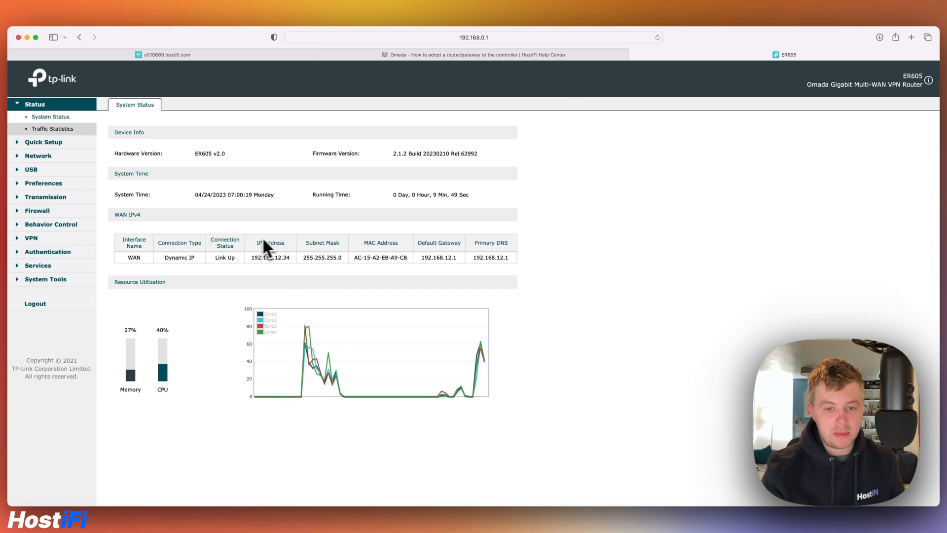
pyautogui.moveTo(285, 260)
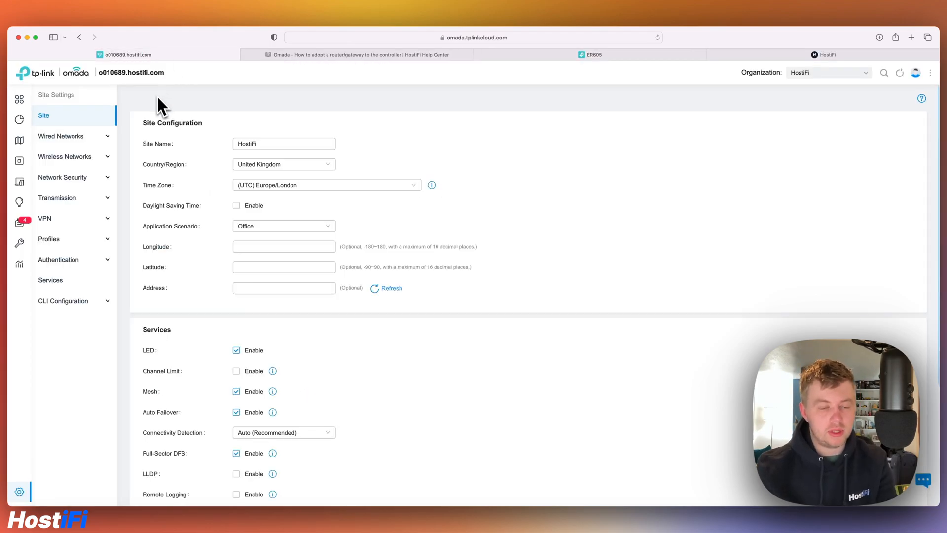
# Select and copy the hostname o010689.hostifi.com from the Omada header
pyautogui.doubleClick(130, 72)
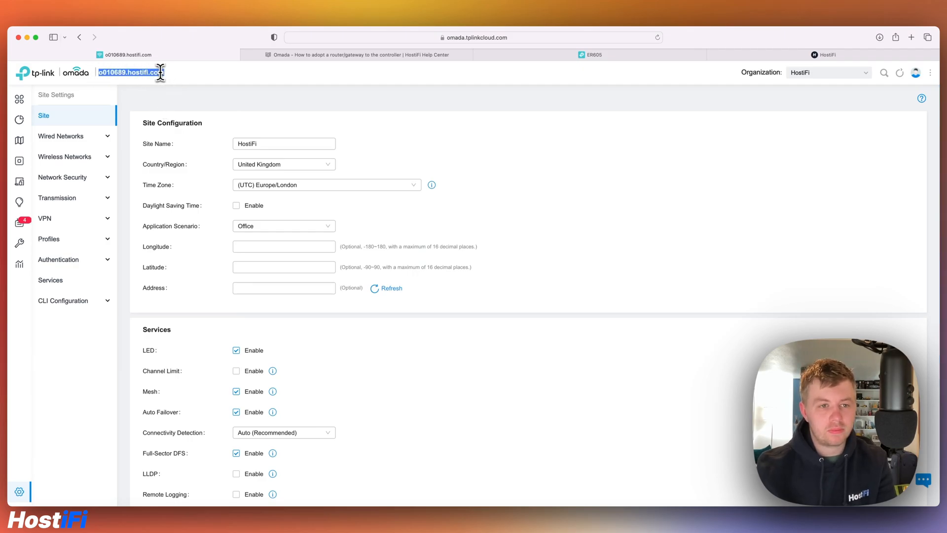
pyautogui.click(592, 55)
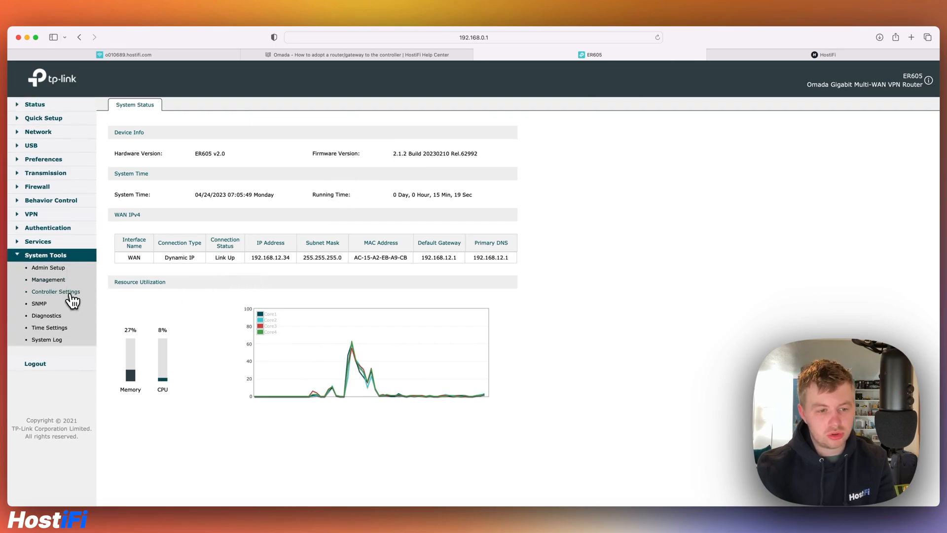
# Enable cloud-based management and save inform address o010689.hostifi.com in Controller Settings
pyautogui.click(56, 291)
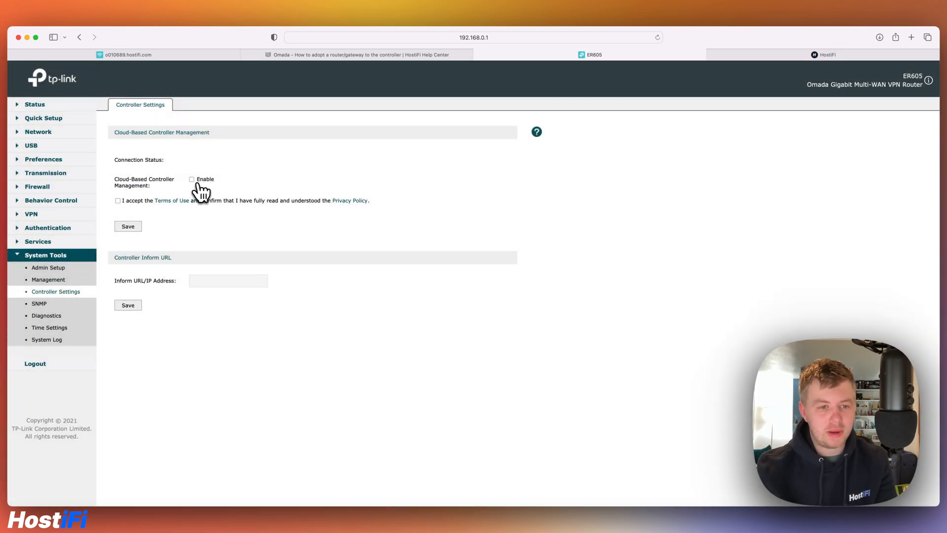
pyautogui.click(192, 179)
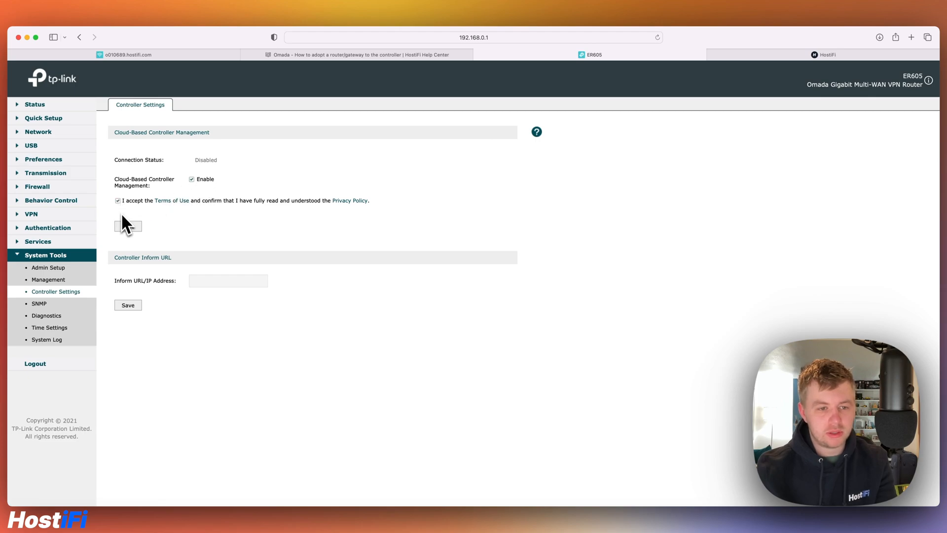
pyautogui.click(128, 226)
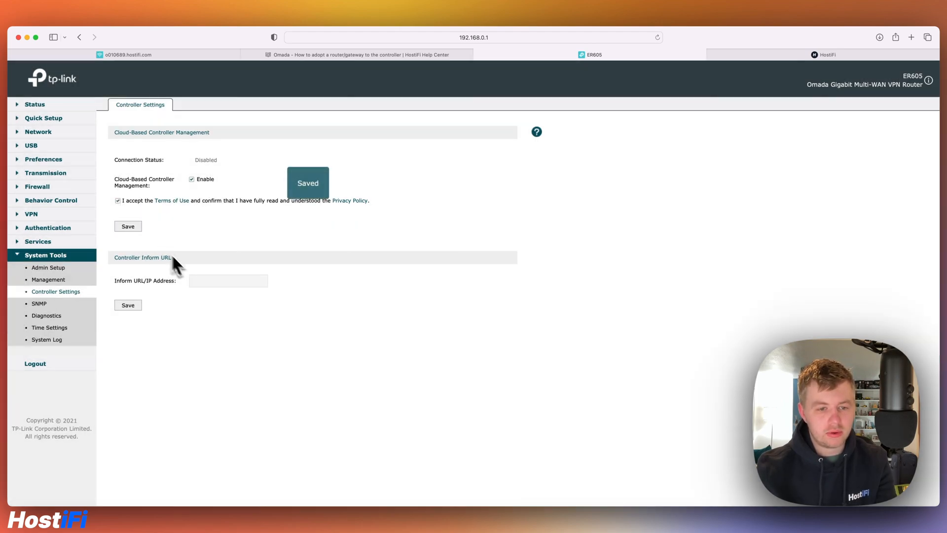
pyautogui.write('o010689.hostifi.com')
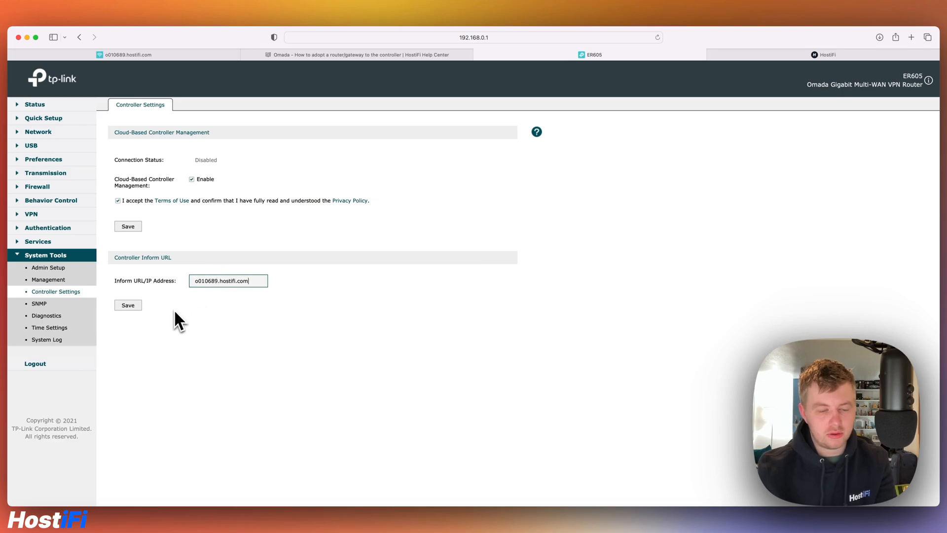
pyautogui.click(127, 305)
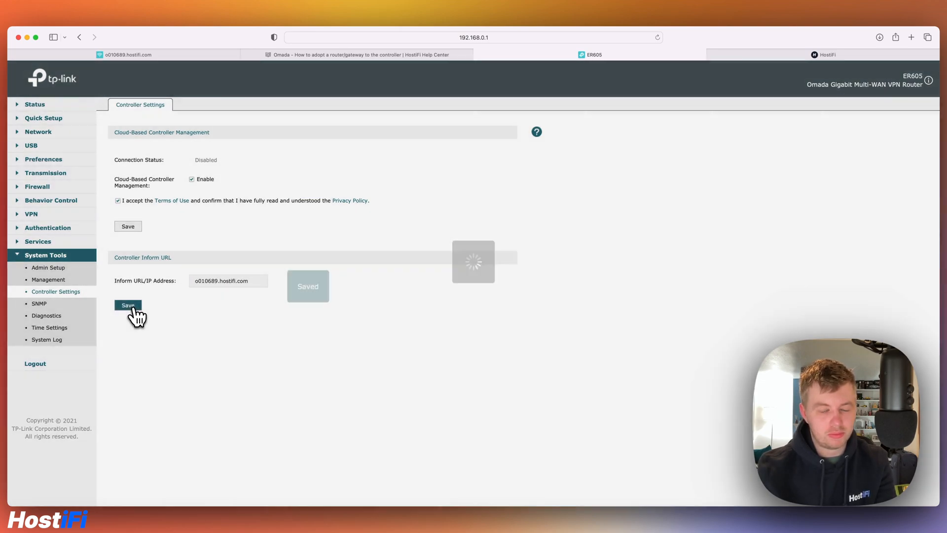
pyautogui.click(127, 305)
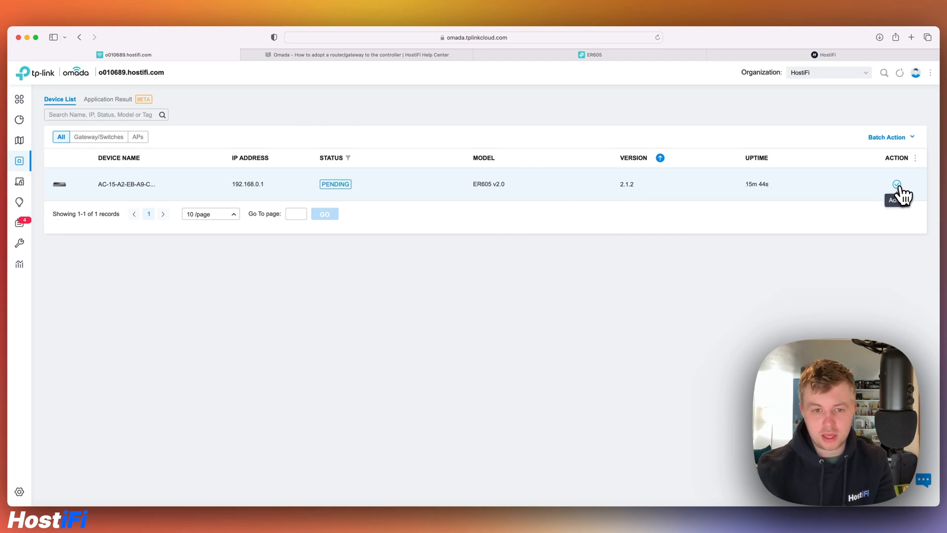
pyautogui.click(897, 184)
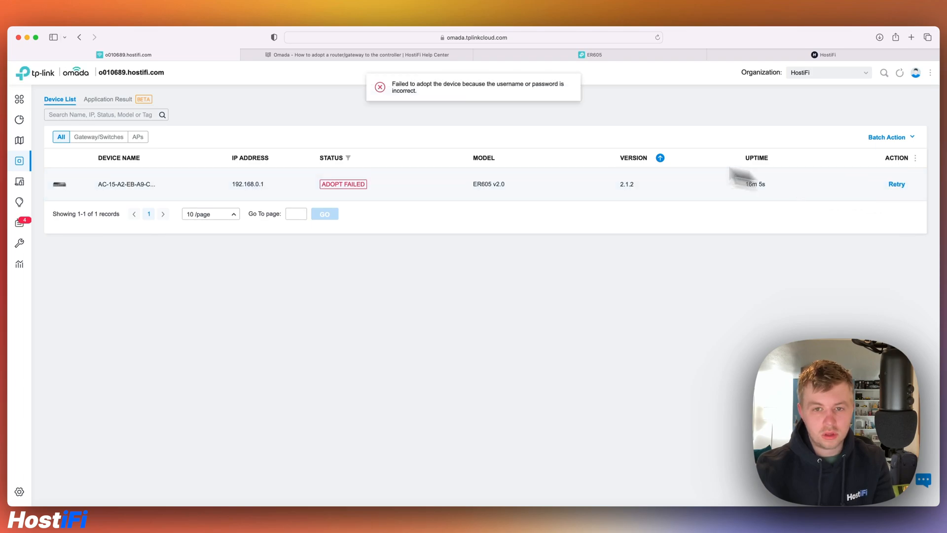
pyautogui.moveTo(499, 104)
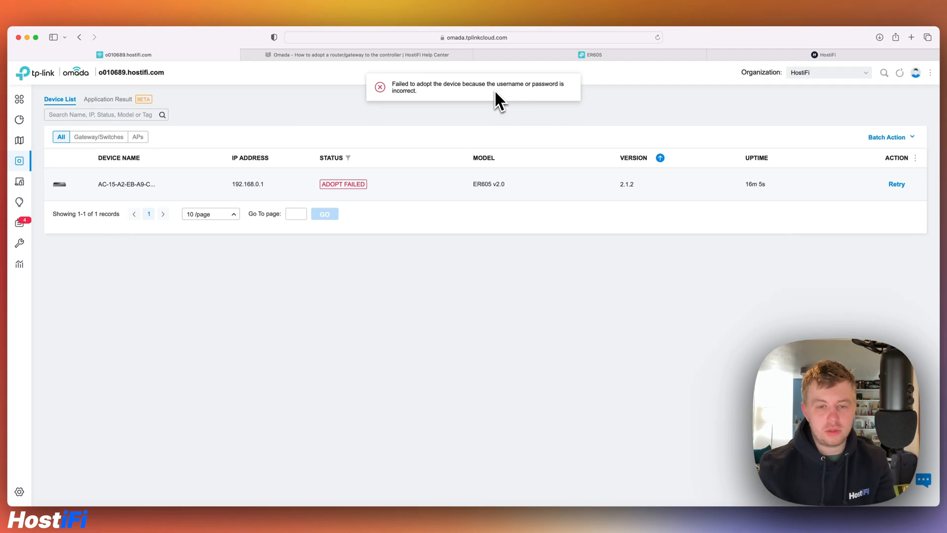
pyautogui.moveTo(855, 187)
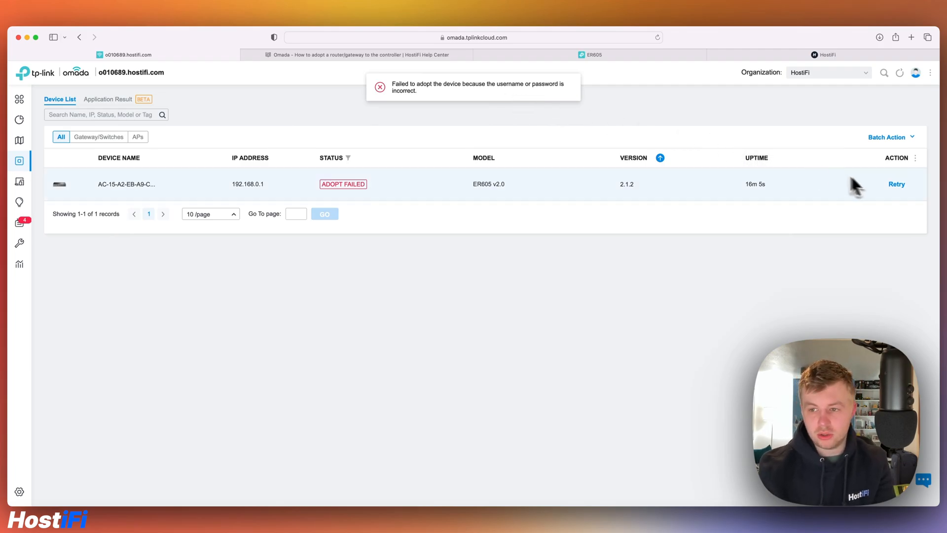
pyautogui.click(897, 183)
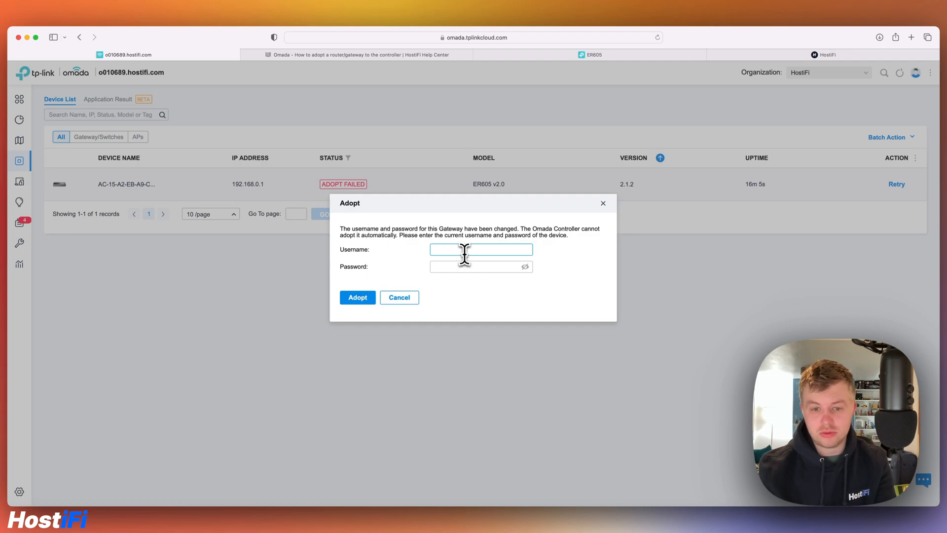
pyautogui.write('admin')
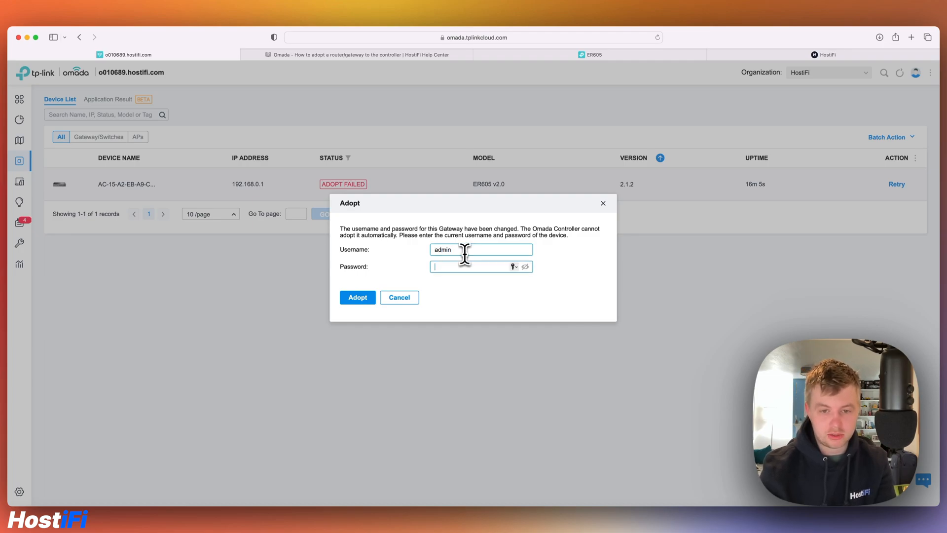
pyautogui.write('password')
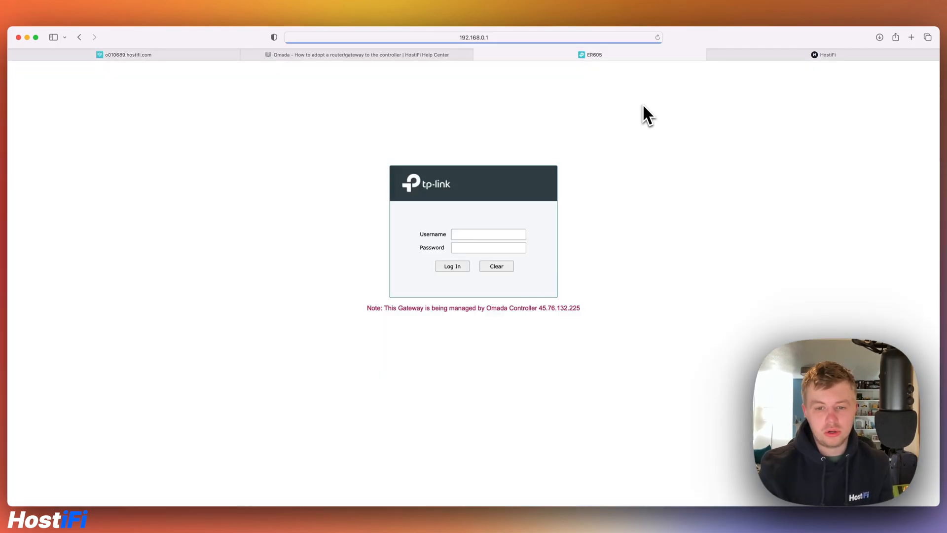
pyautogui.moveTo(395, 320)
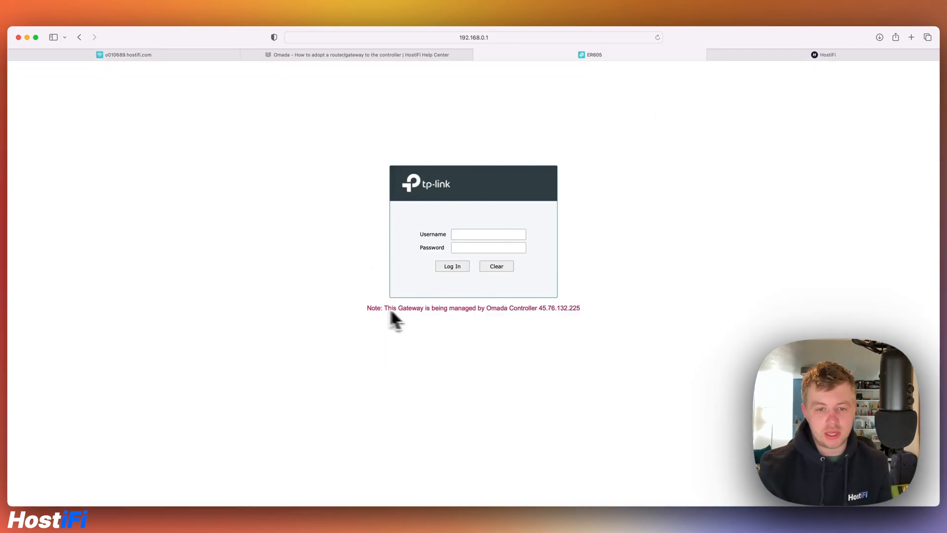
# Highlight the ER605 note saying it is managed by Omada Controller at 45.76.132.225
pyautogui.moveTo(367, 308); pyautogui.dragTo(581, 307)
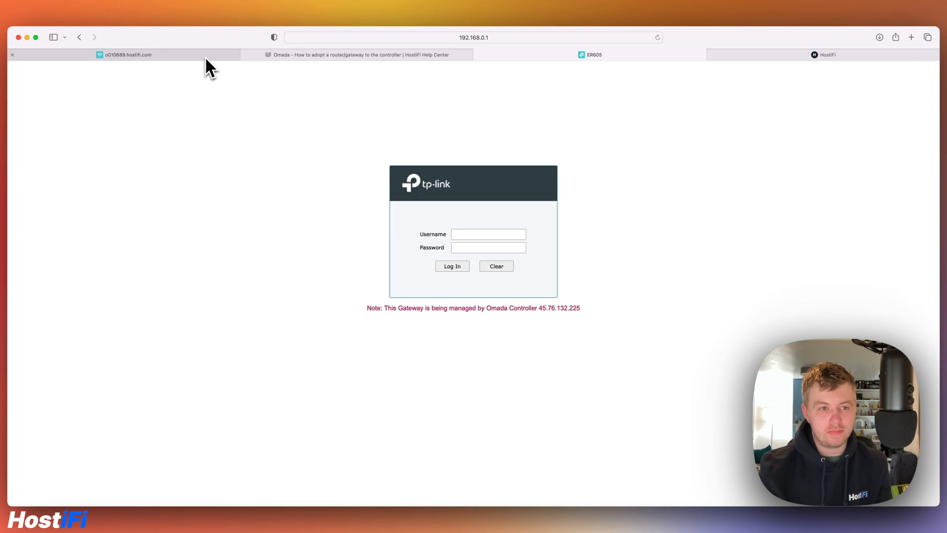
pyautogui.click(127, 54)
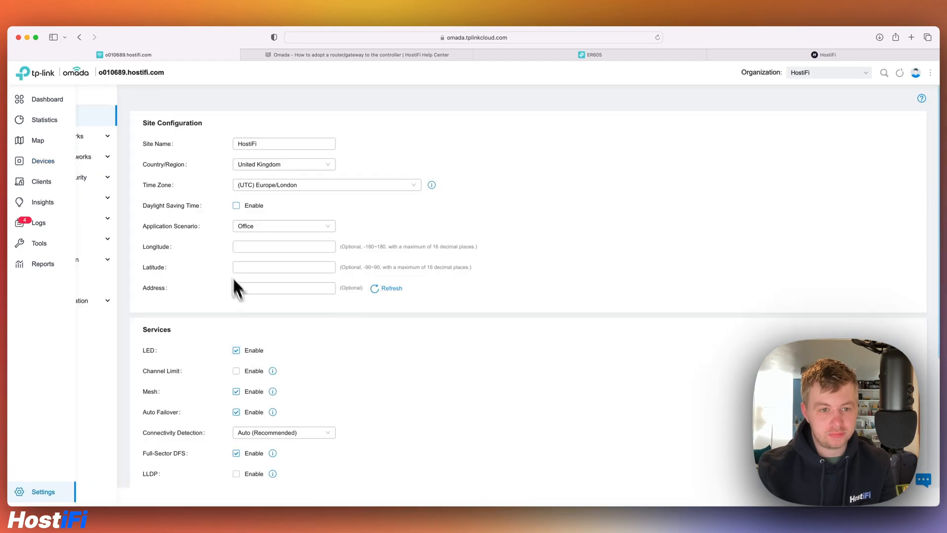
# Scroll Omada's site settings down to the Services and Device Account sections
pyautogui.scroll(-3)
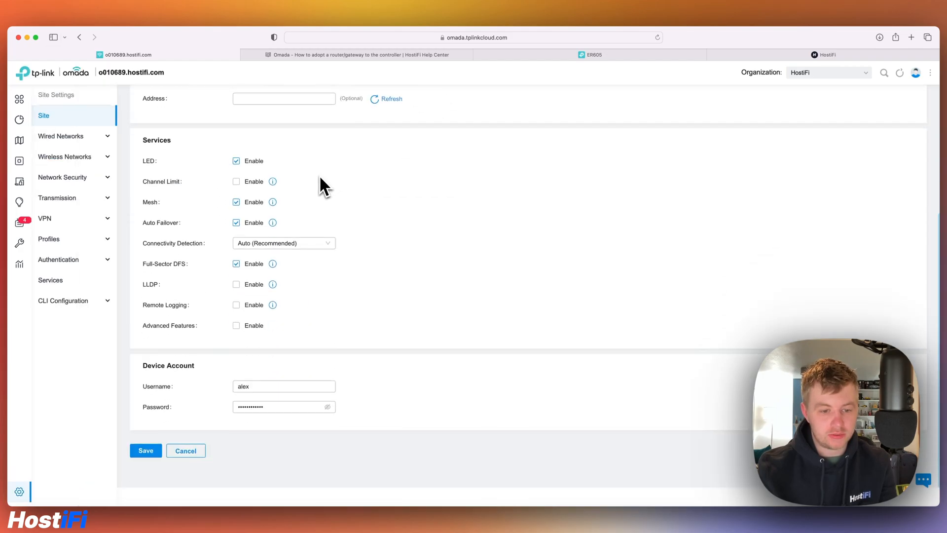